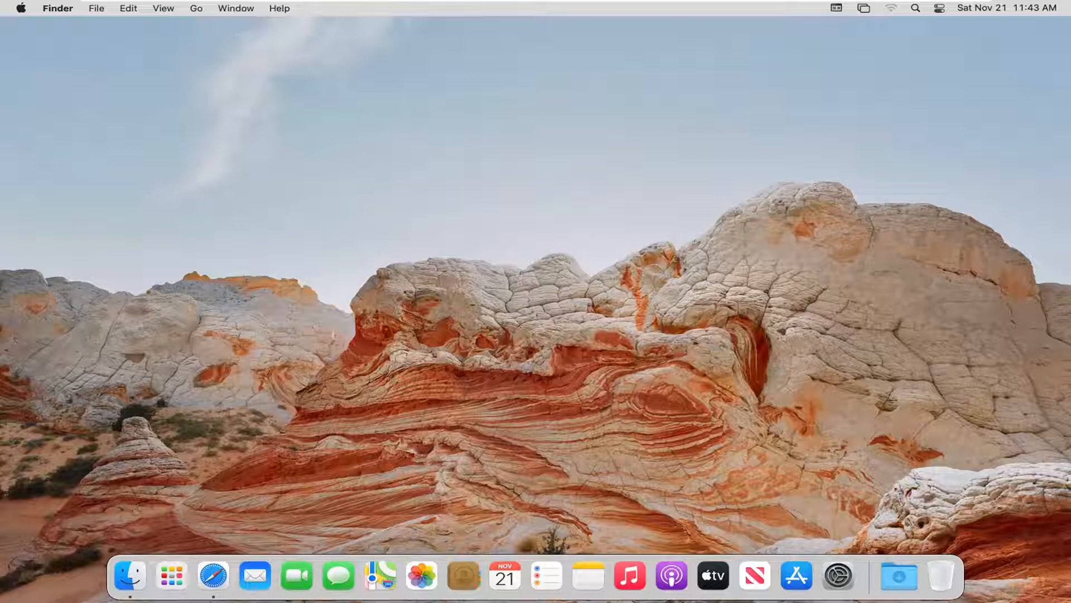
mouse_move(838, 576)
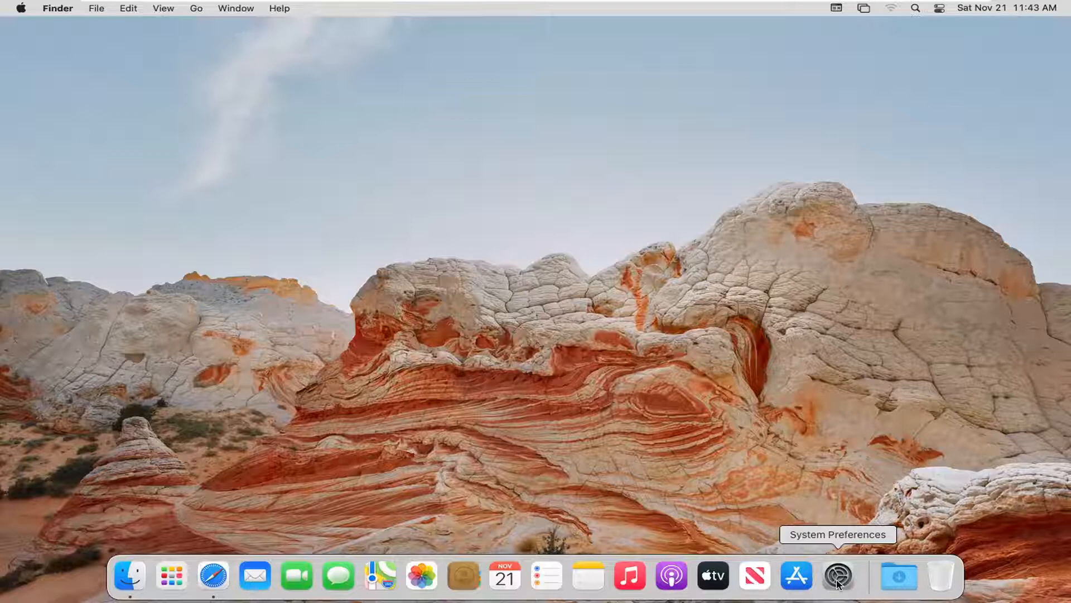
Step: Launch System Preferences from the Dock
click(838, 575)
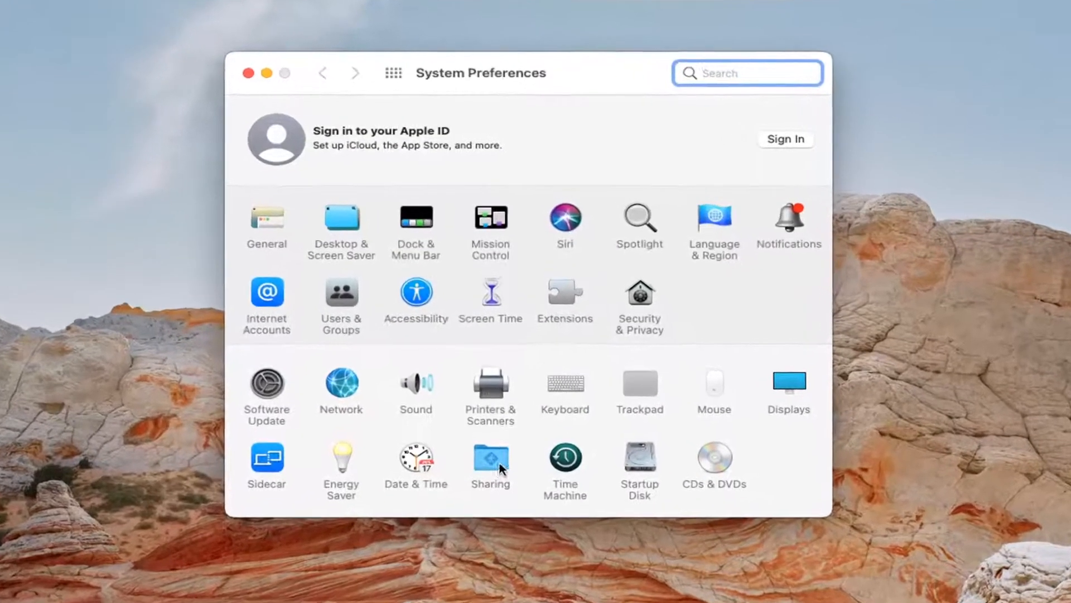
Step: Open the Sharing pane, select Printer Sharing and switch it on
click(490, 465)
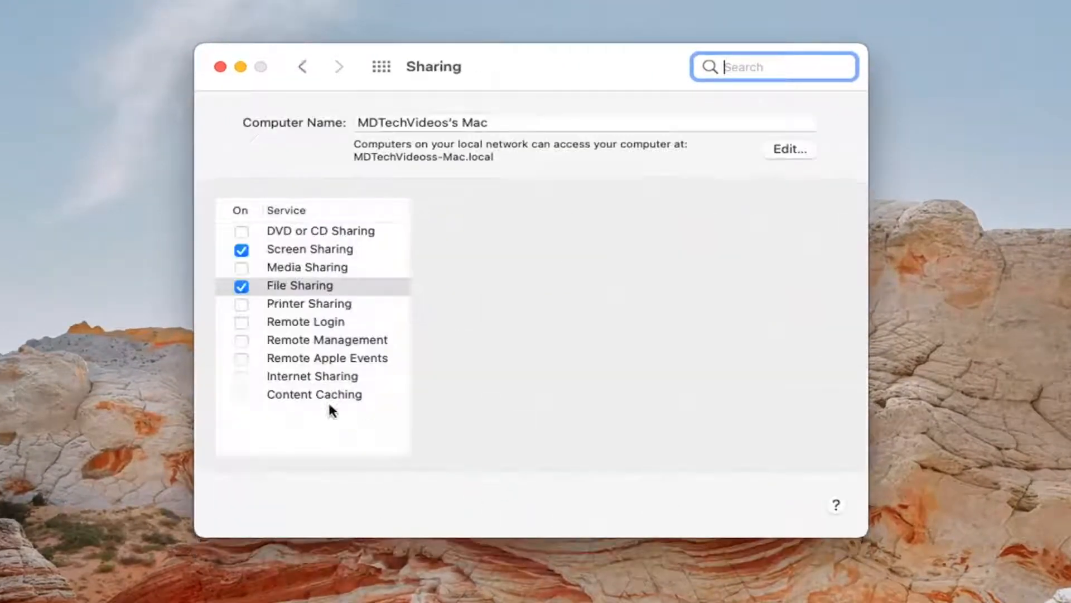
click(308, 304)
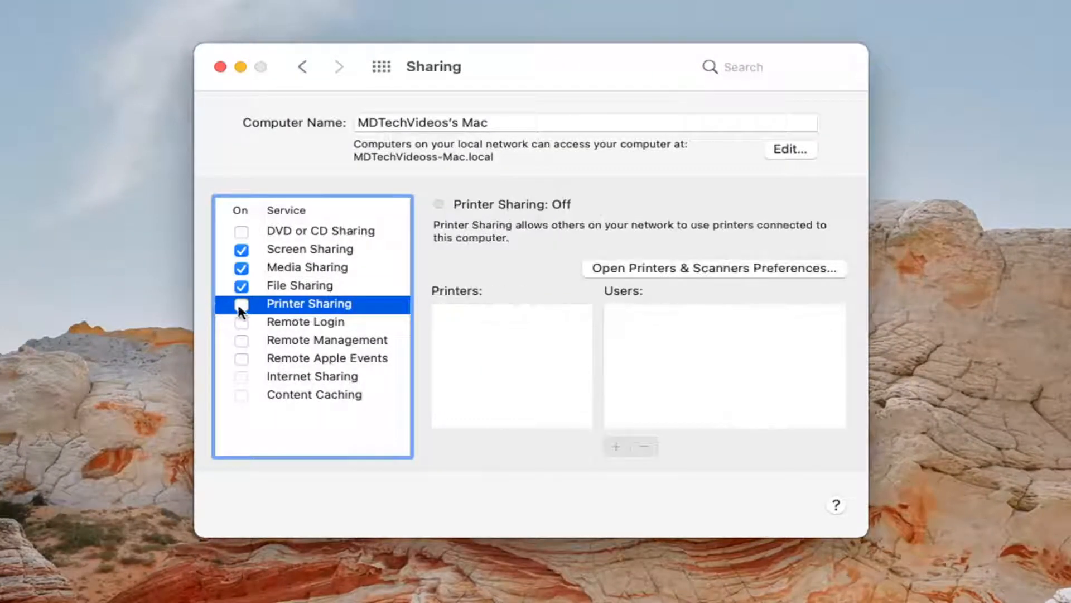
click(241, 304)
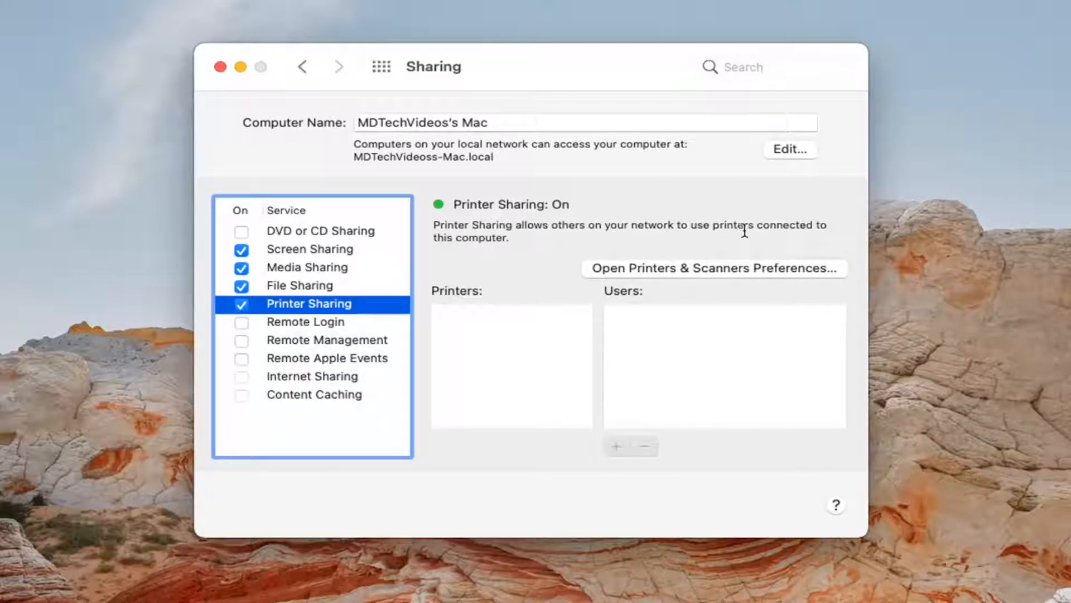
mouse_move(586, 266)
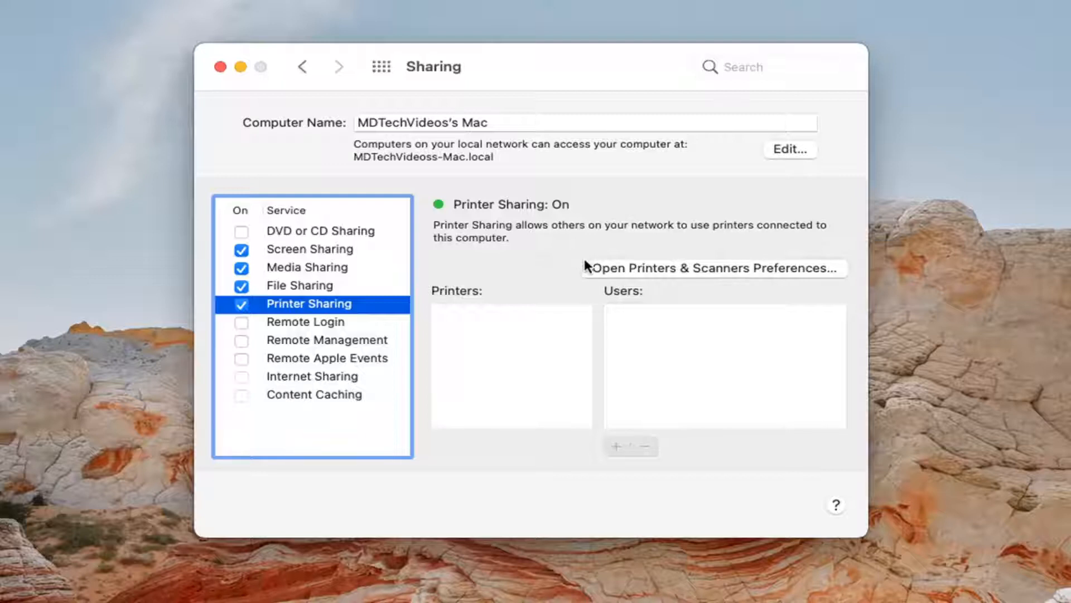
mouse_move(757, 274)
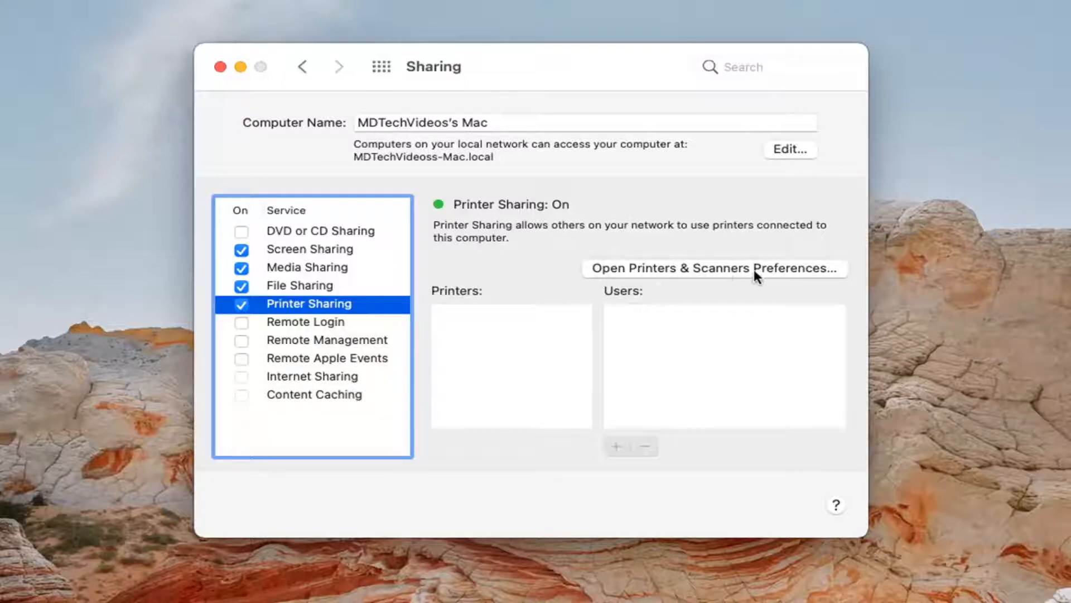
Step: Open Printers & Scanners Preferences from the Printer Sharing panel
click(716, 267)
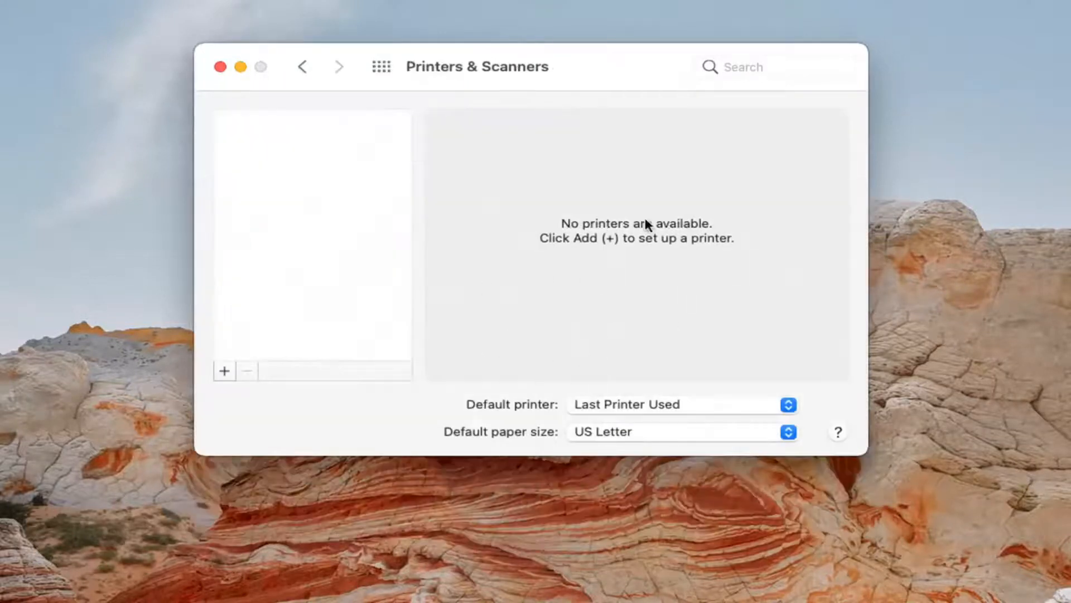
mouse_move(286, 146)
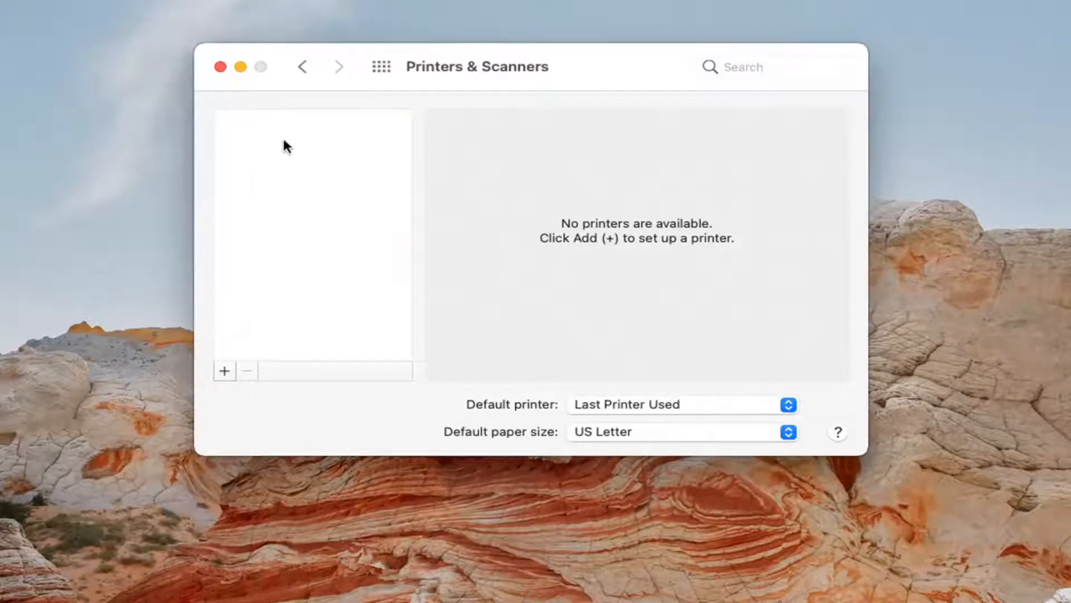
mouse_move(363, 80)
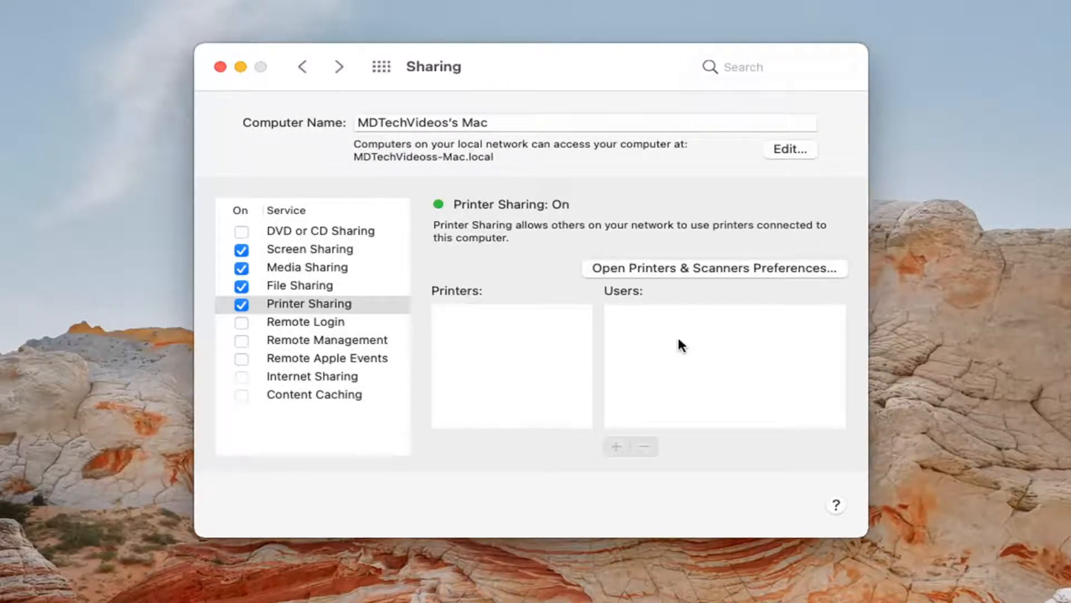
mouse_move(727, 328)
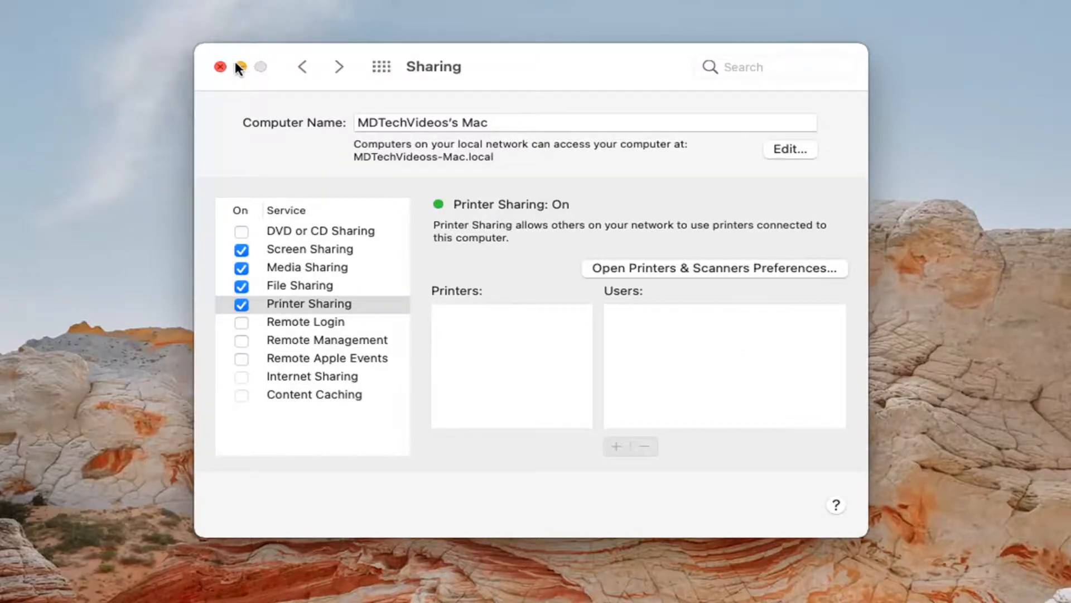
Step: Close the System Preferences window, returning to the Finder desktop
click(220, 67)
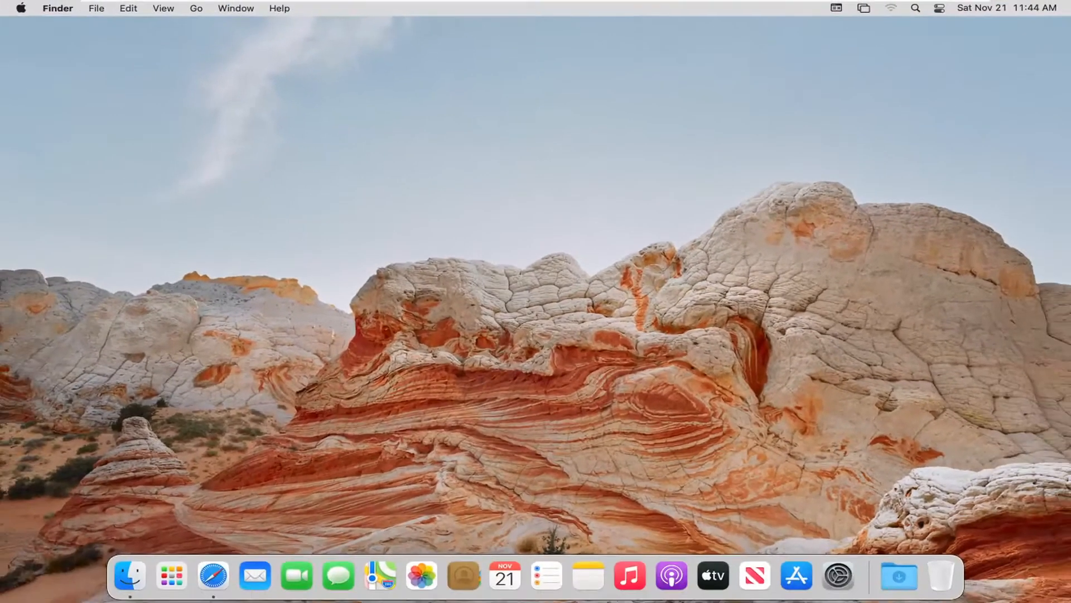